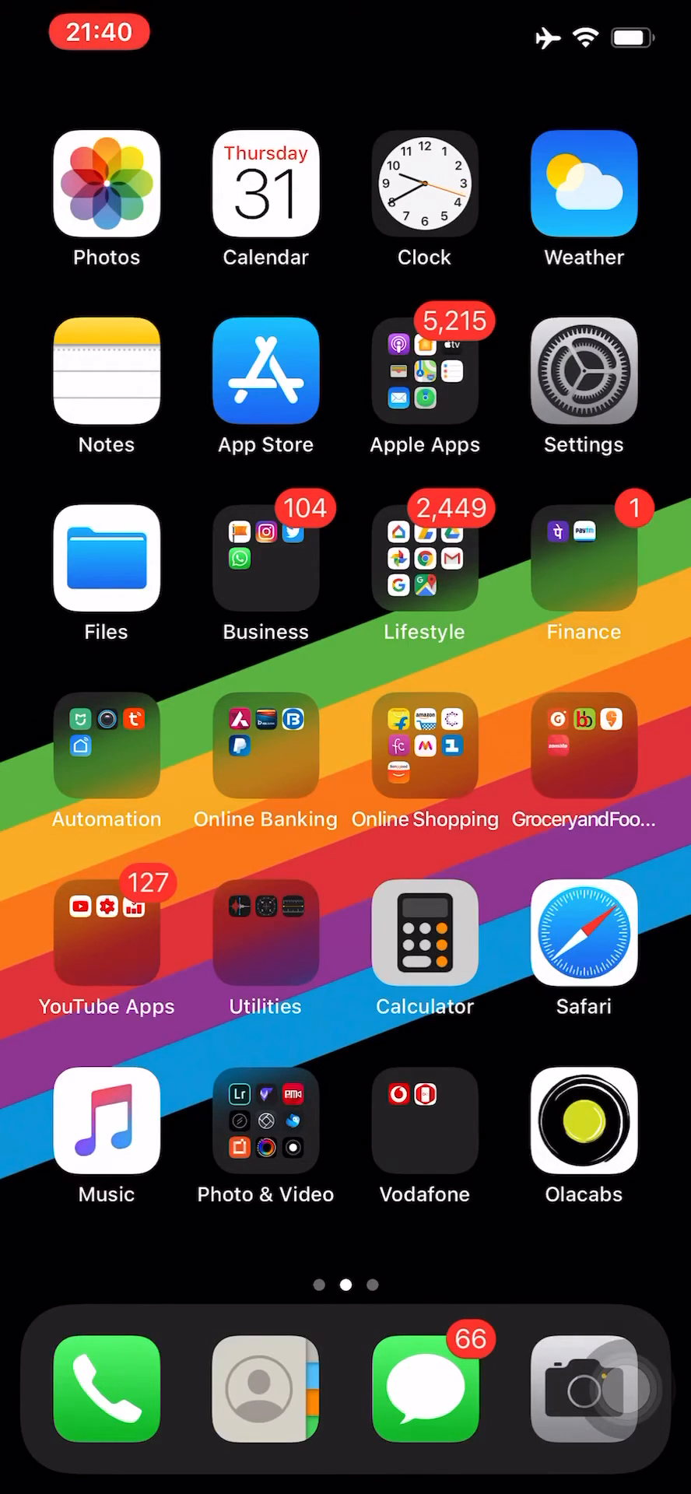
Step: Swipe from the Home Screen to reveal the Today View widgets page
{"action": "scroll", "scroll_direction": "right", "scroll_amount": 3}
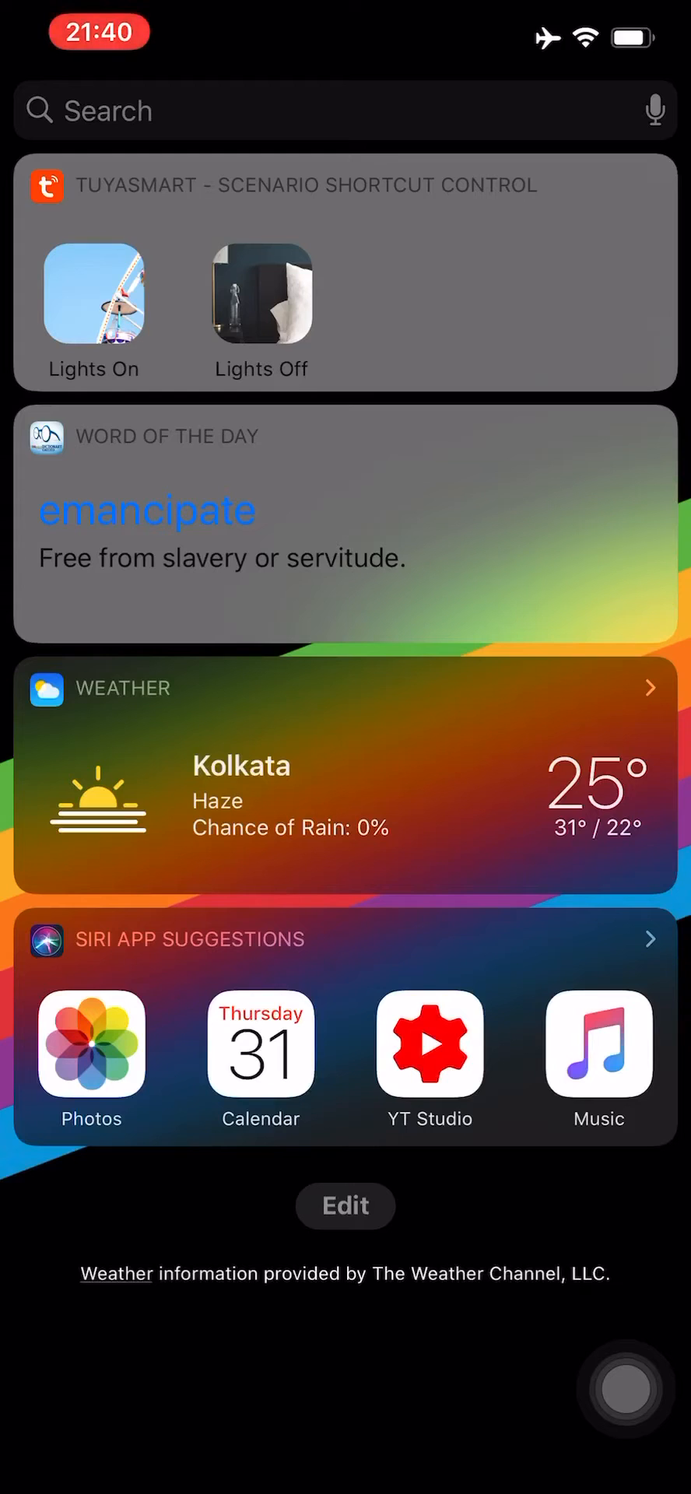
Step: Remove the Siri App Suggestions widget via Edit, keeping TuyaSmart, Word of the Day and Weather
{"action": "left_click", "coordinate": [345, 1205]}
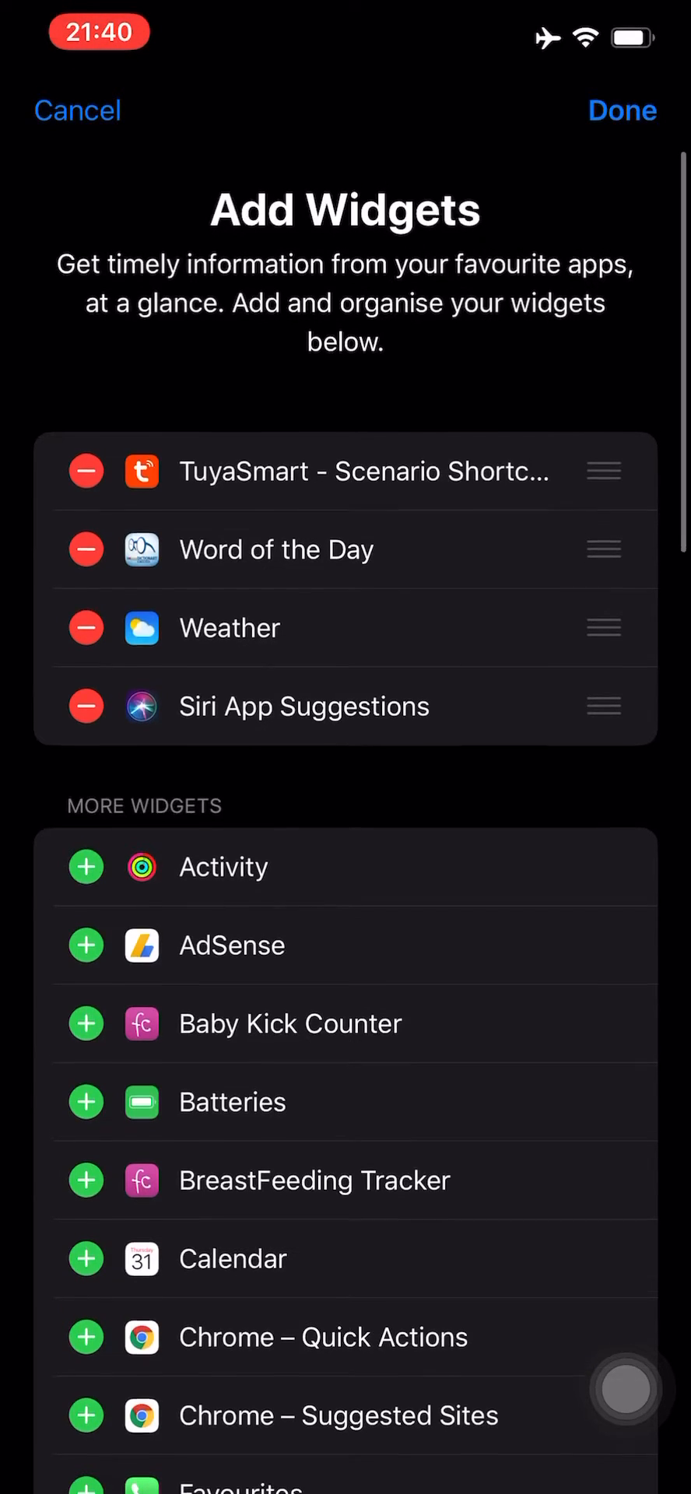
{"action": "left_click", "coordinate": [86, 705]}
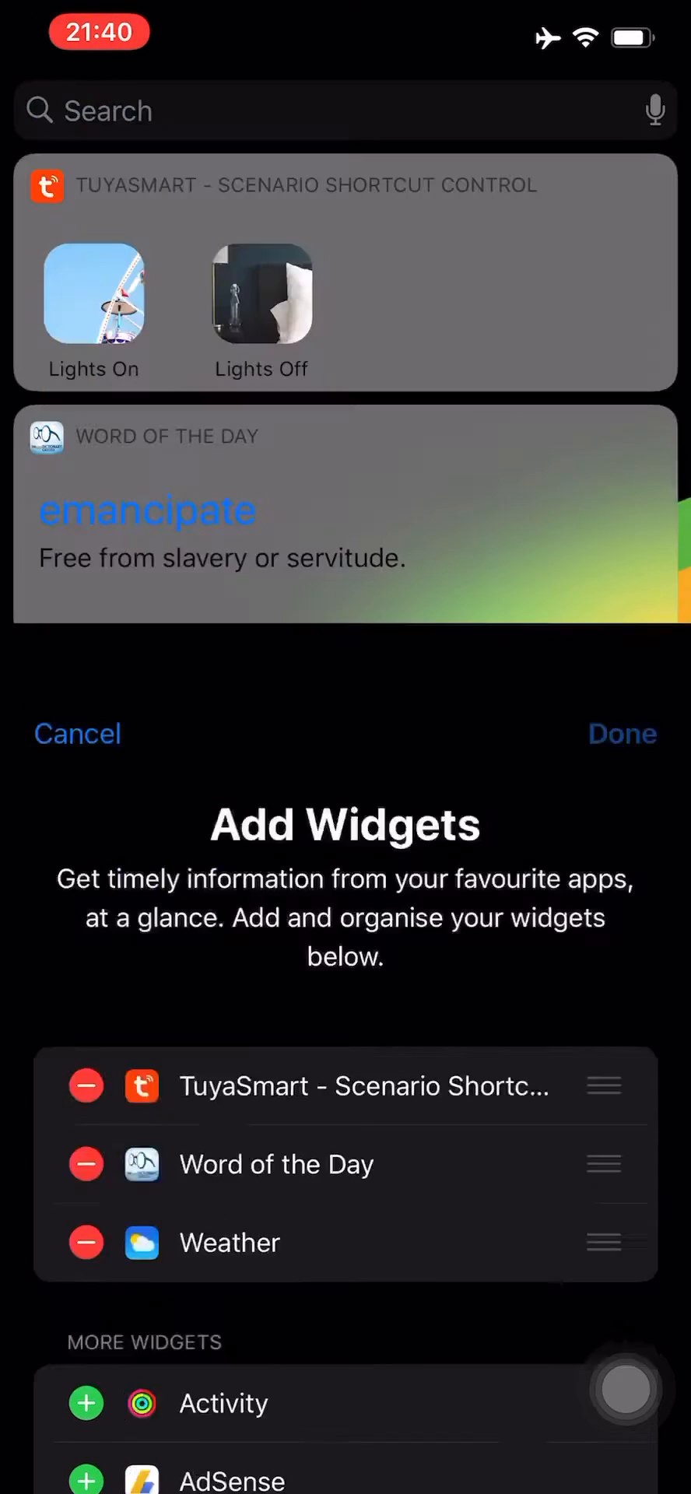
{"action": "left_click", "coordinate": [622, 733]}
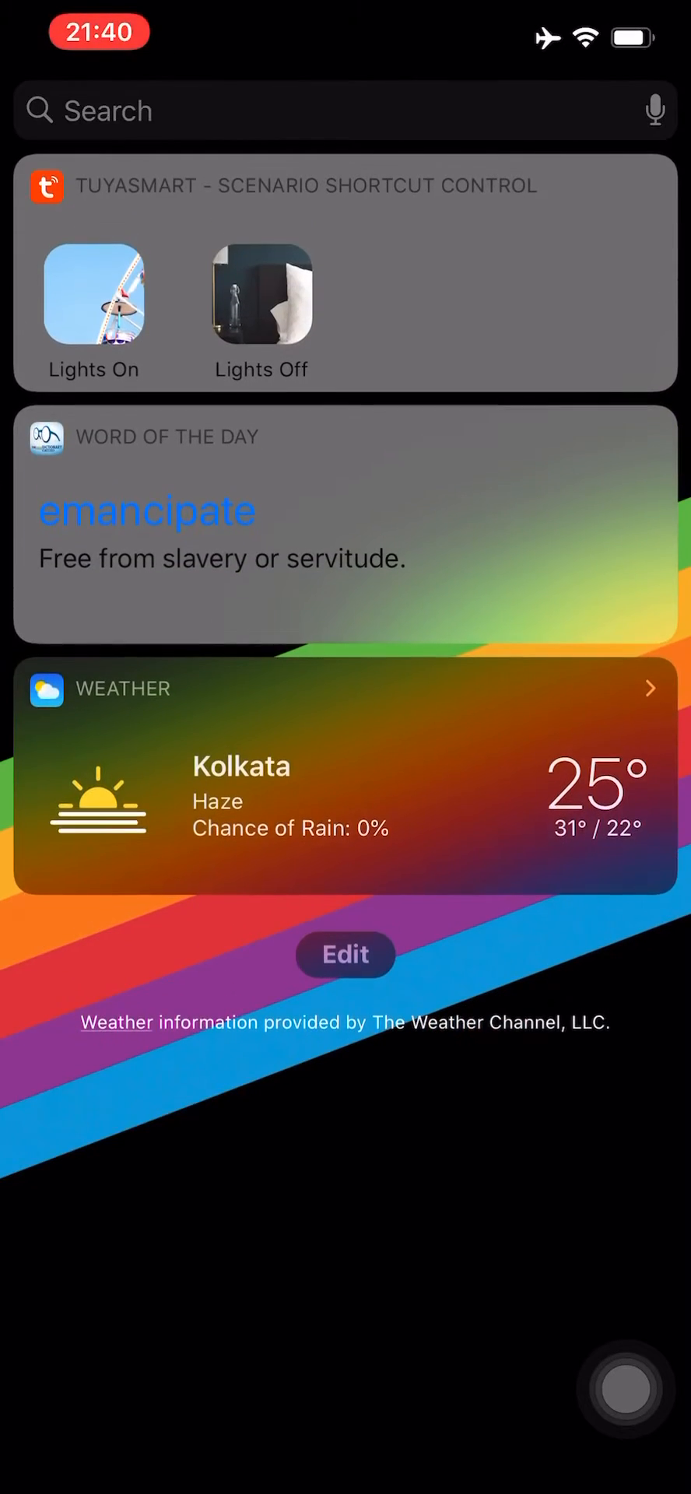
Step: Reopen the Add Widgets list and browse More Widgets, where Siri App Suggestions now appears
{"action": "left_click", "coordinate": [345, 953]}
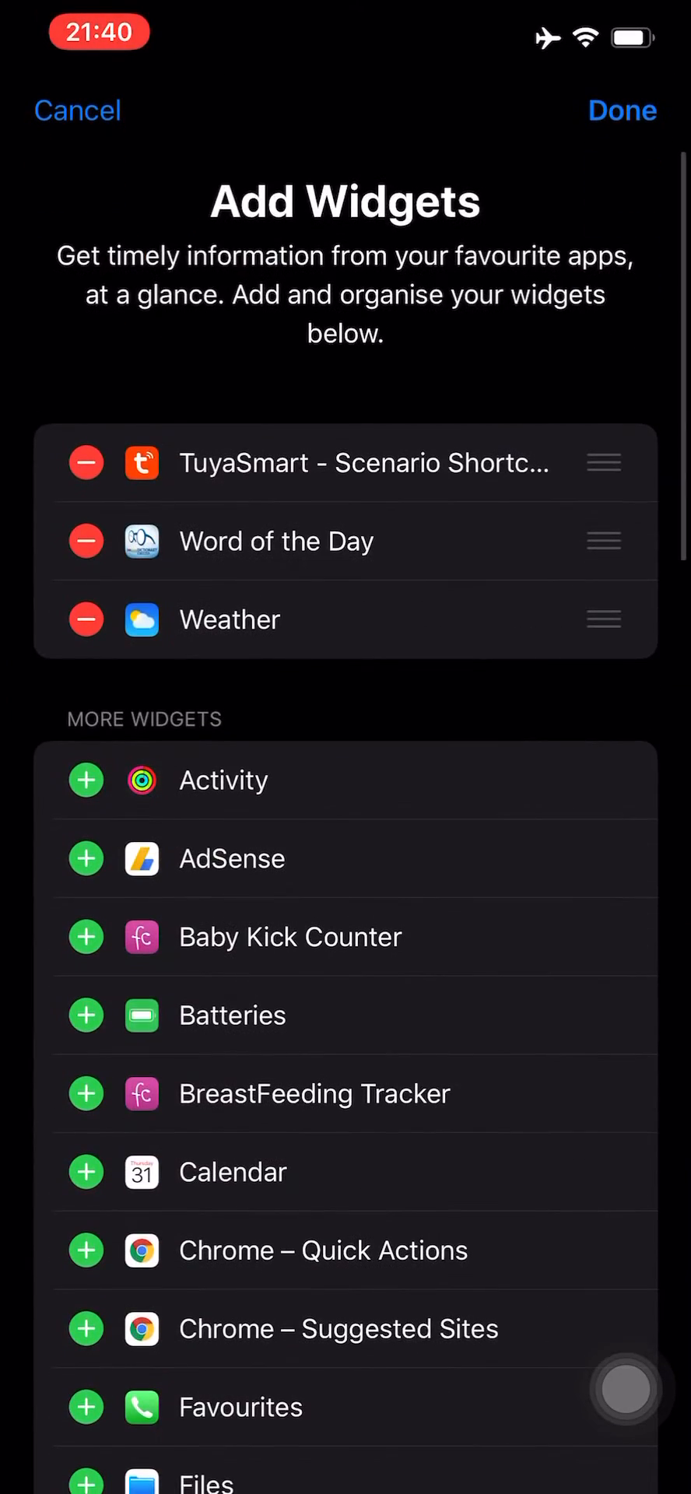
{"action": "scroll", "scroll_direction": "down", "scroll_amount": 3}
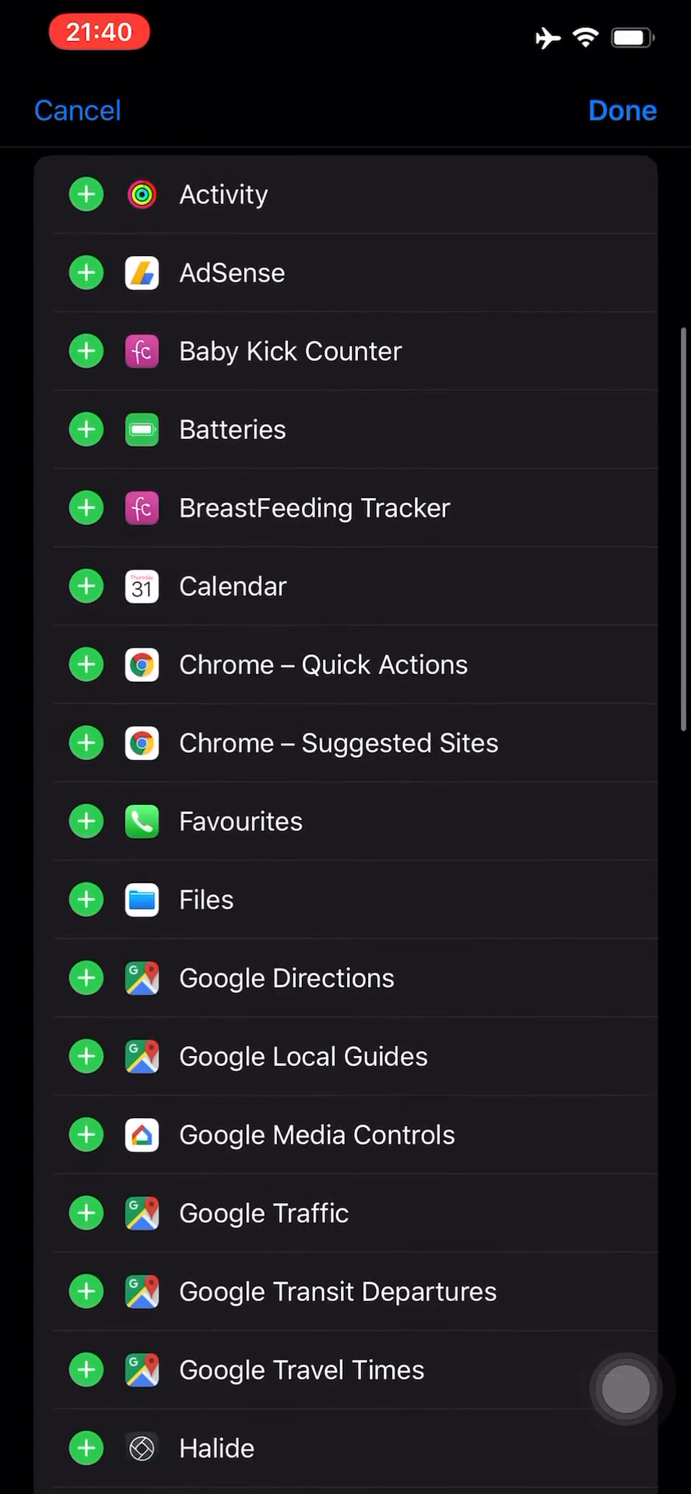
{"action": "scroll", "scroll_direction": "down", "scroll_amount": 3}
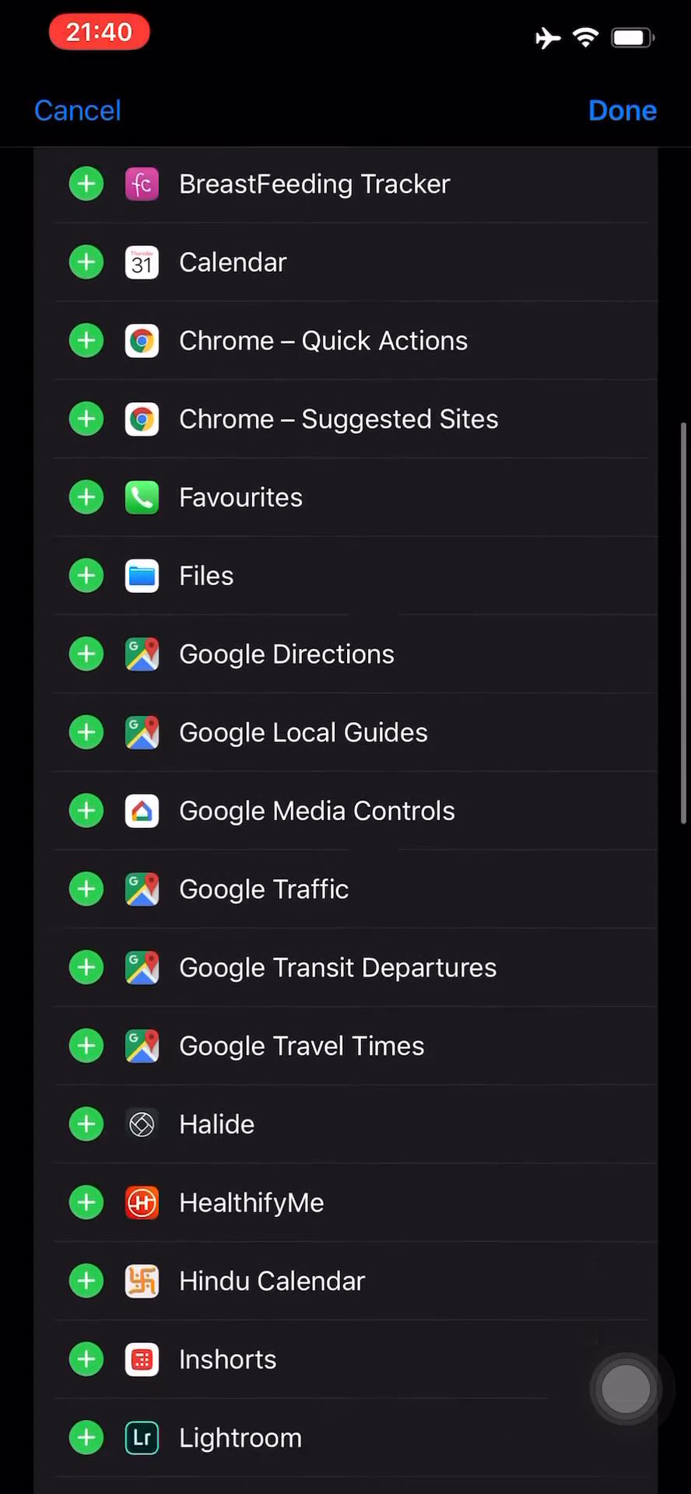
{"action": "scroll", "scroll_direction": "down", "scroll_amount": 3}
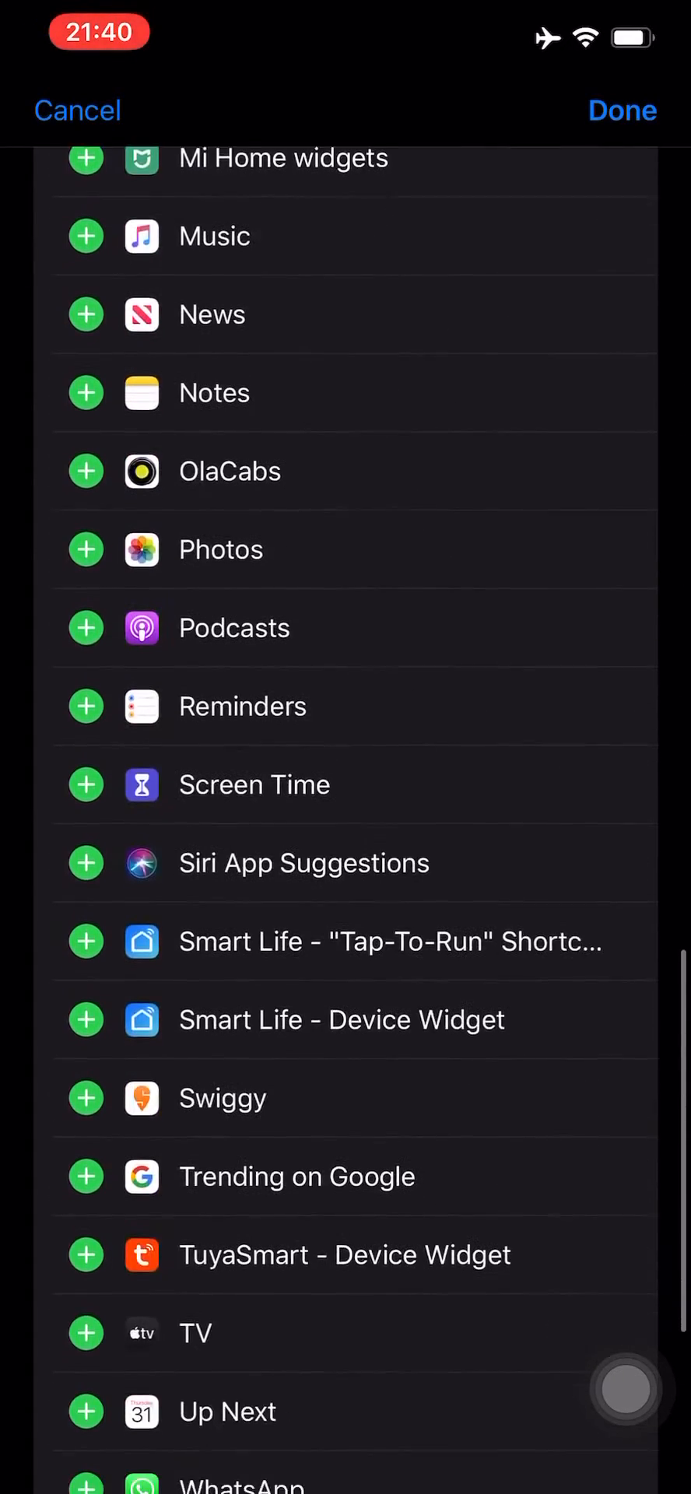
{"action": "scroll", "scroll_direction": "up", "scroll_amount": 3}
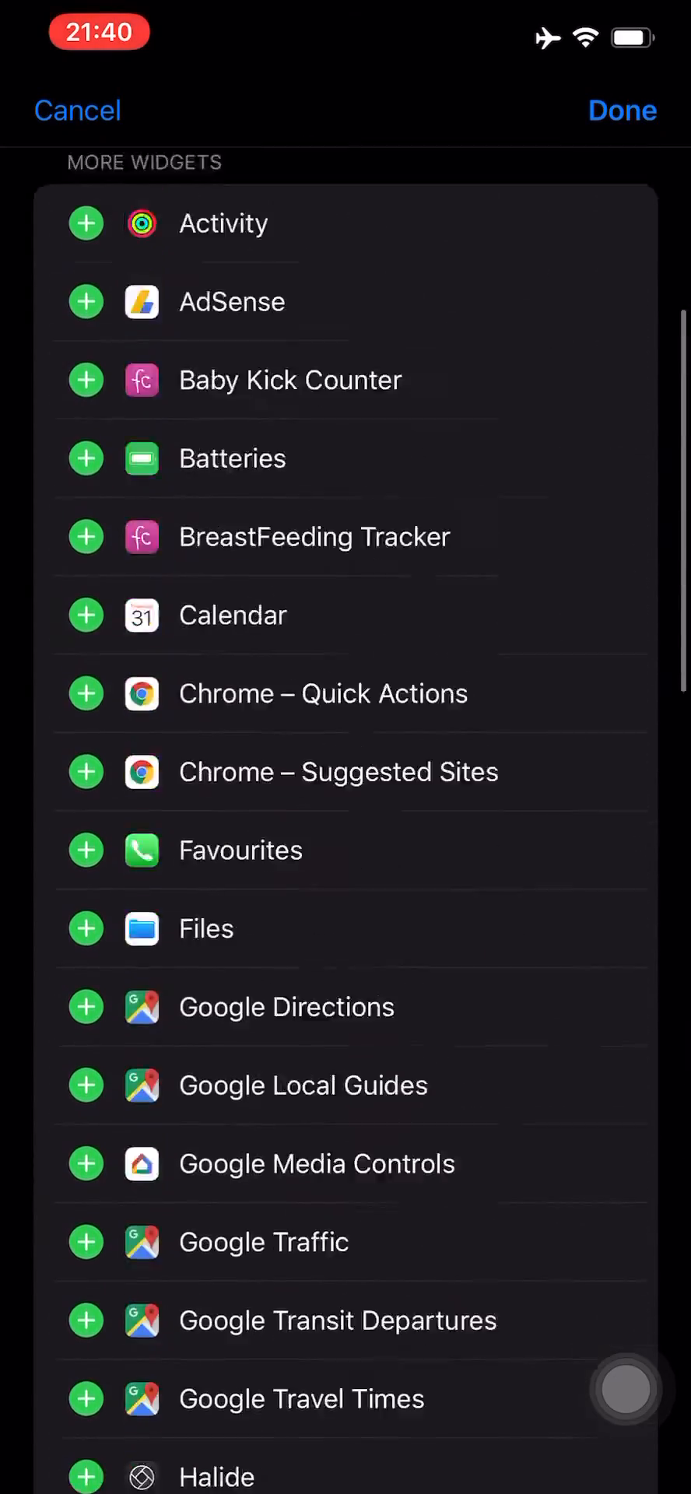